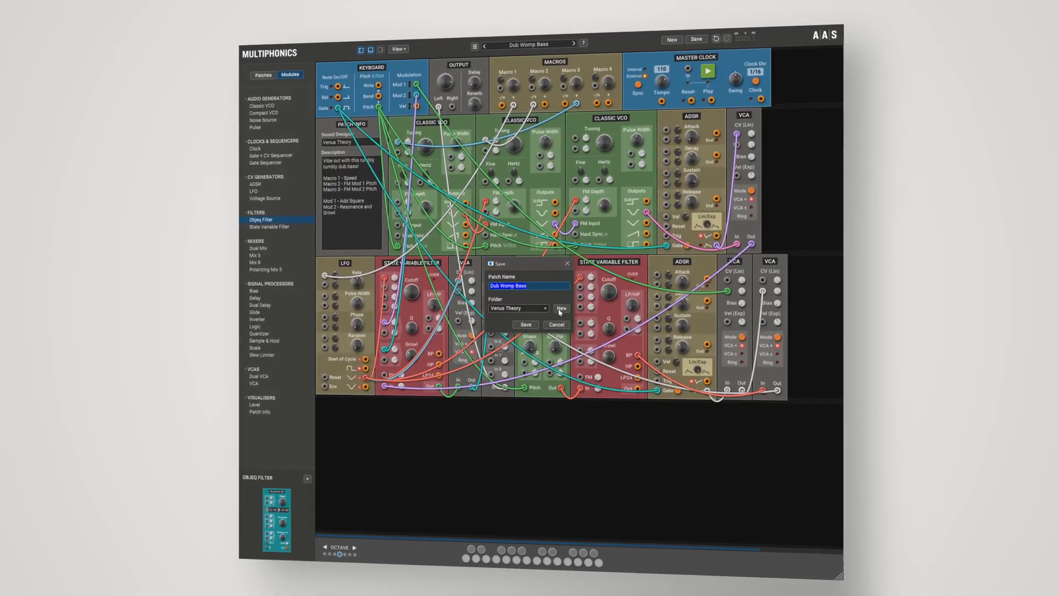
Step: Create and confirm a new folder named My New Library for the Dub Womp Bass patch
left_click(562, 309)
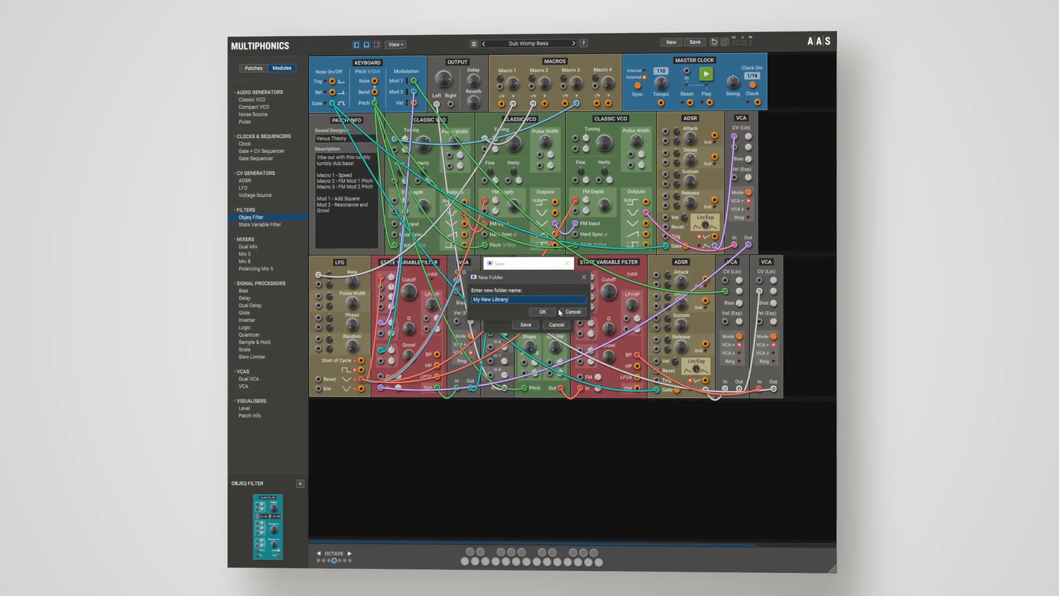
left_click(573, 311)
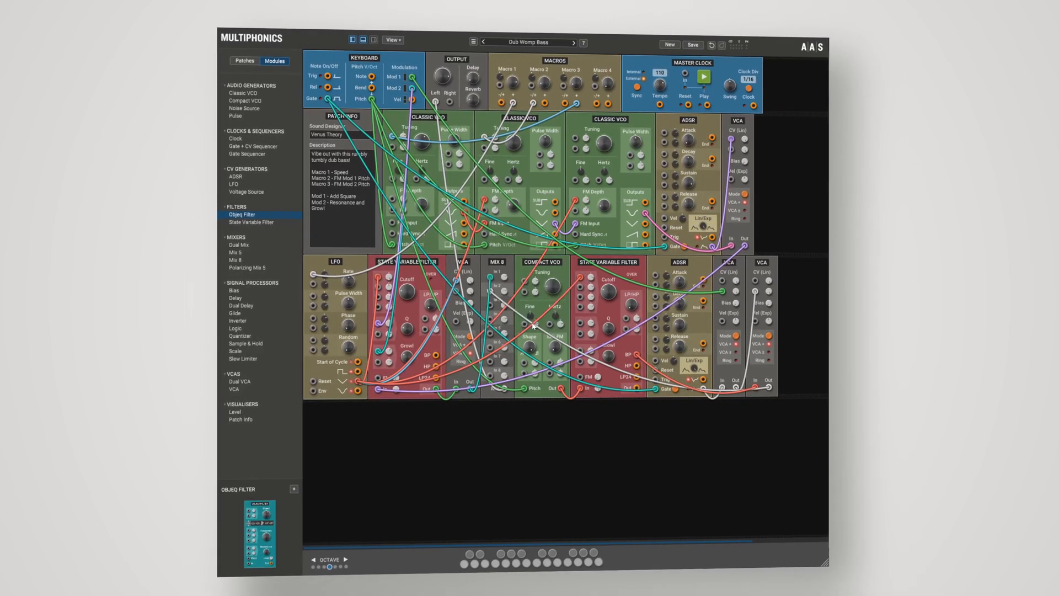
Step: Switch to the Patches browser to reach the Drones category and Reactor Core Meltdown
left_click(236, 53)
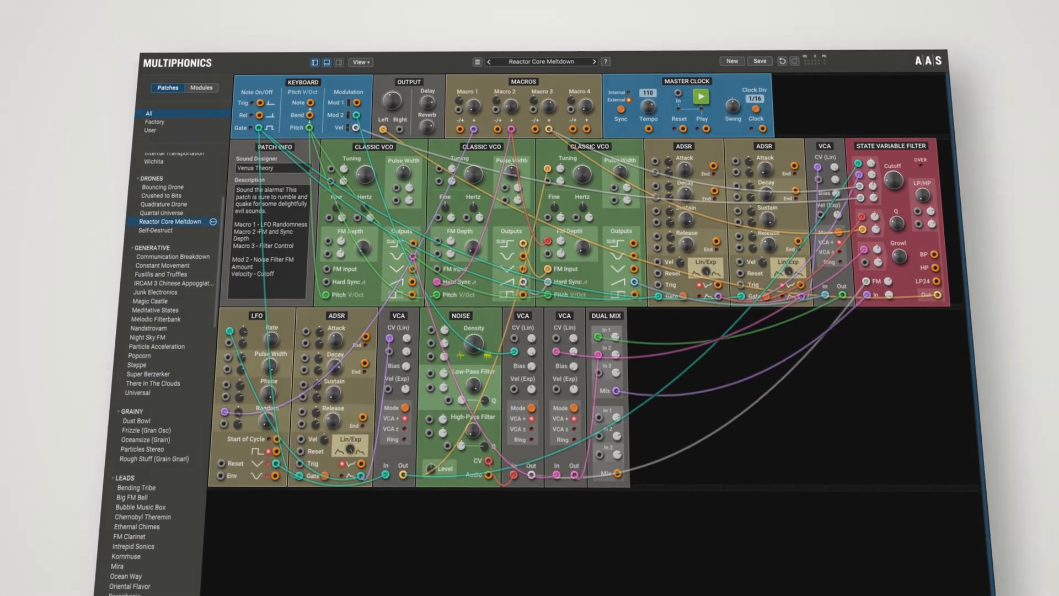
Step: Load another factory patch, the Bass Selector, in place of Reactor Core Meltdown
left_click(148, 459)
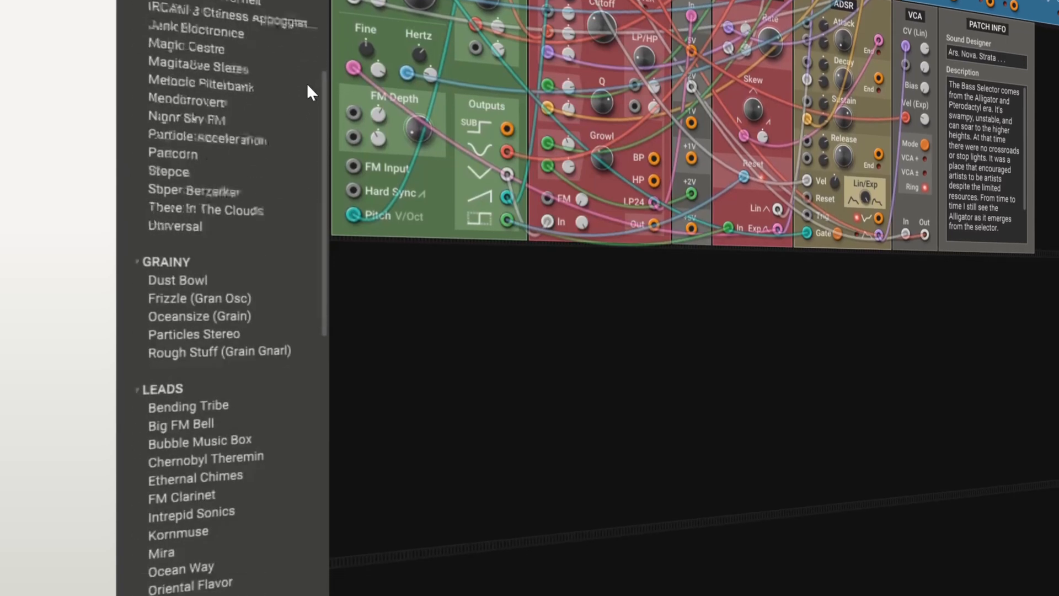
Step: Scroll the Patches list down toward the Sequences category and Generatory
scroll("down", 3)
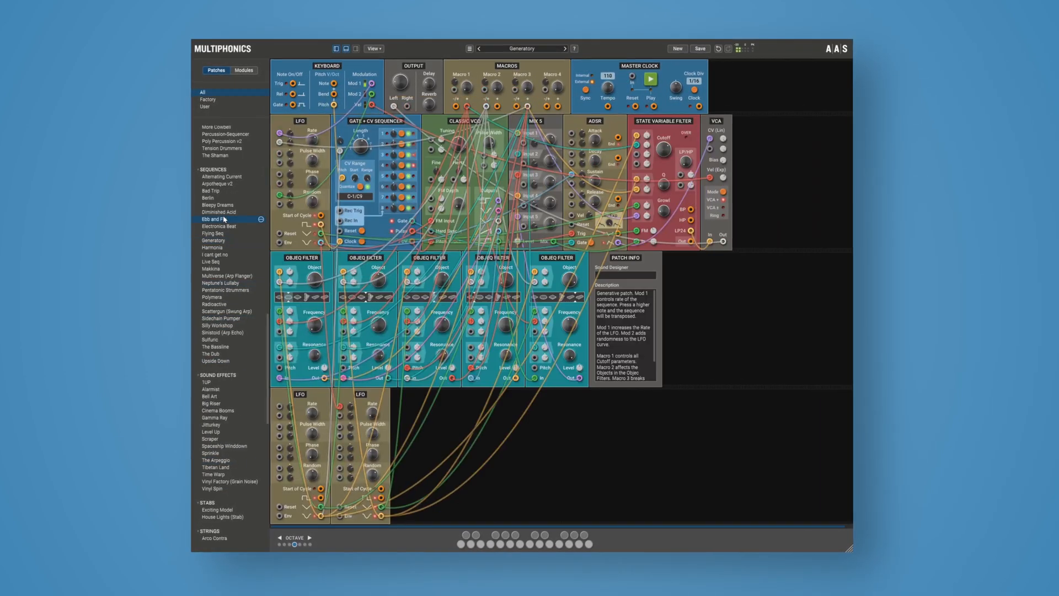
Step: Load Dual Holograms briefly, then the Bad Trip sequence patch
left_click(215, 503)
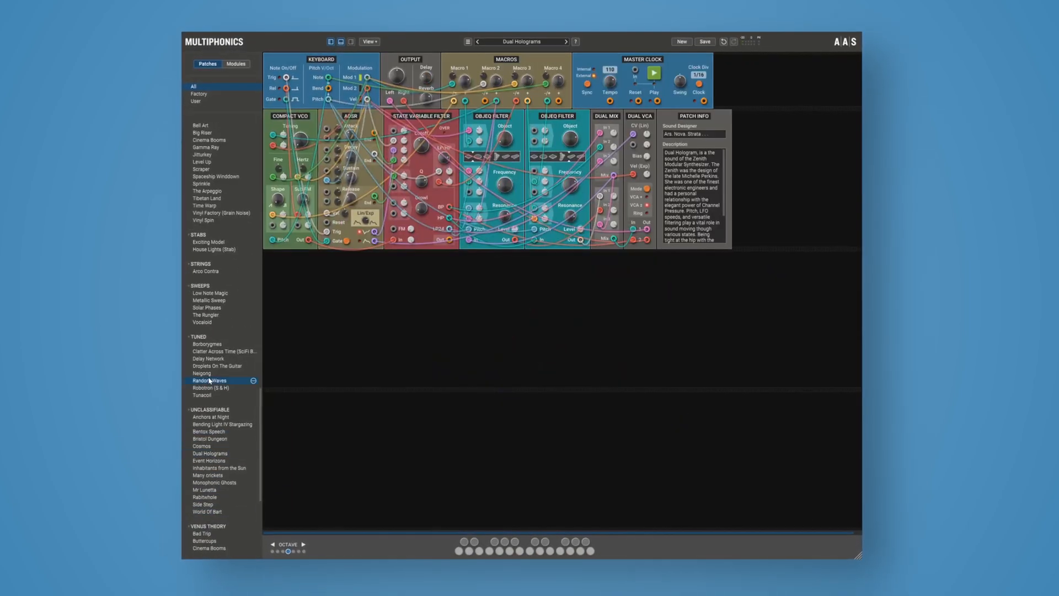
left_click(198, 252)
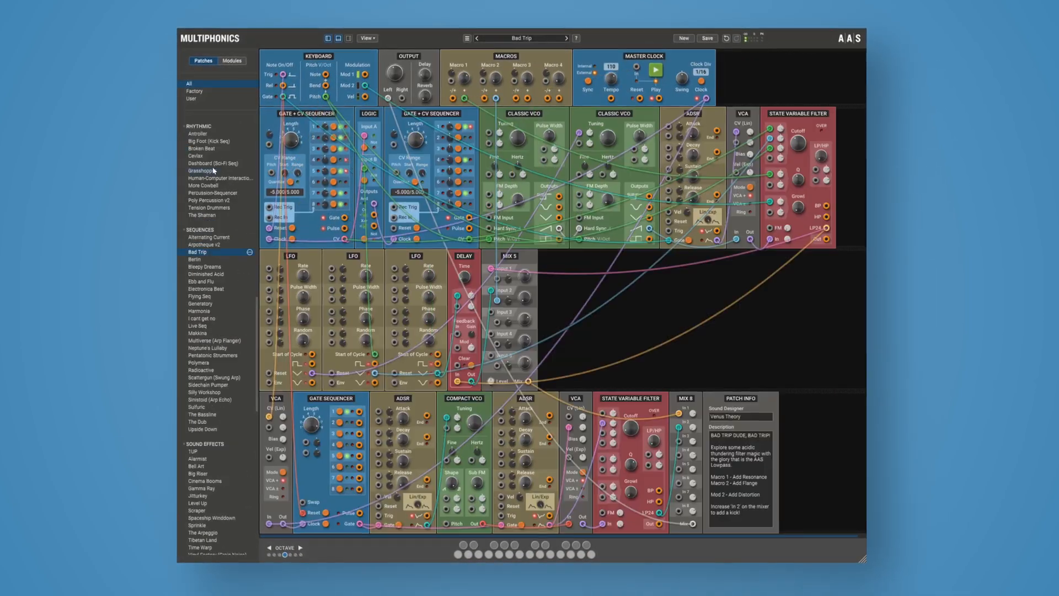